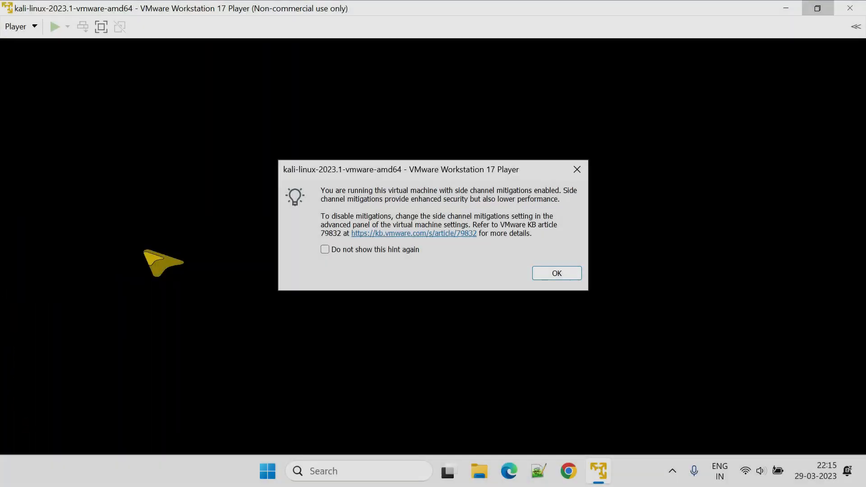
{"action": "mouse_move", "coordinate": [556, 273]}
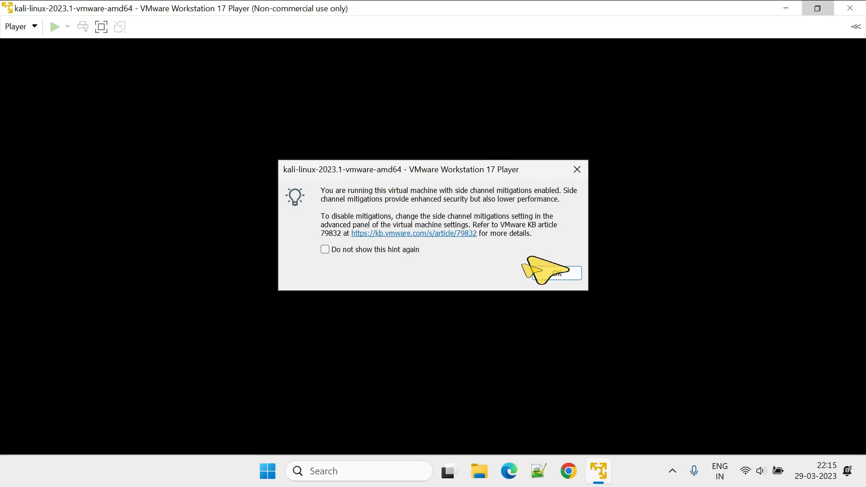
{"action": "mouse_move", "coordinate": [461, 202]}
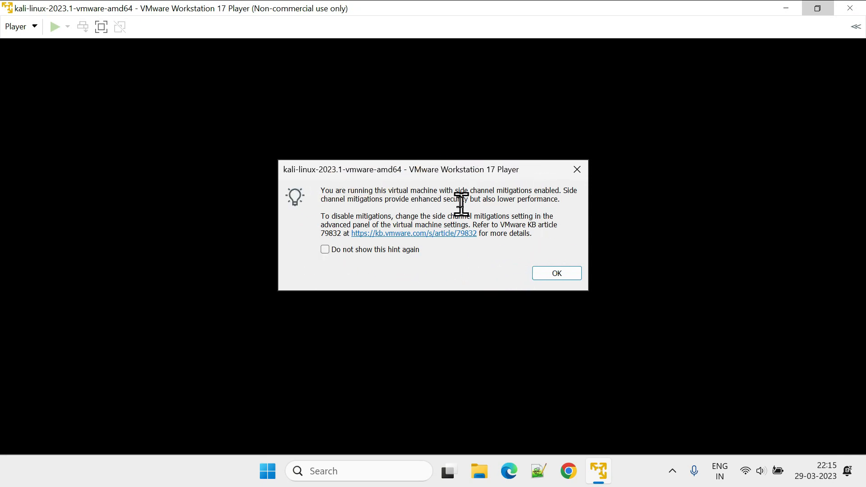